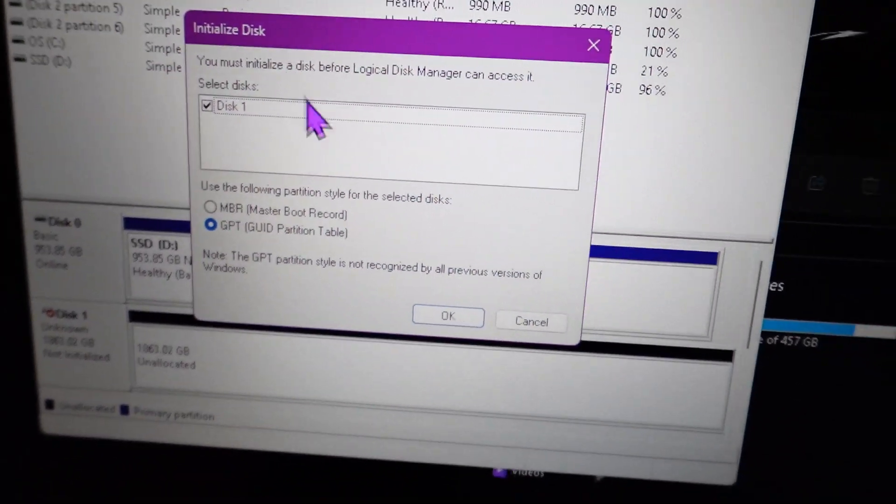
# Initialize the new 1863 GB Disk 1 with the GPT (GUID Partition Table) style.
pyautogui.click(448, 317)
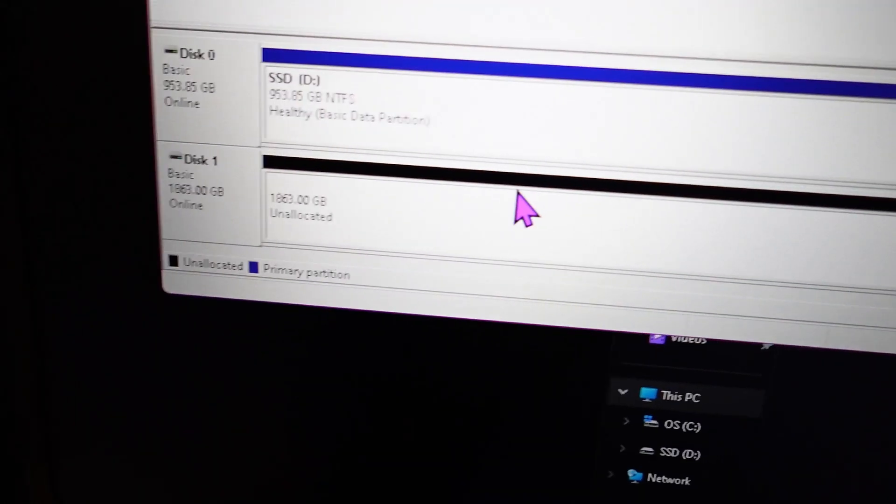